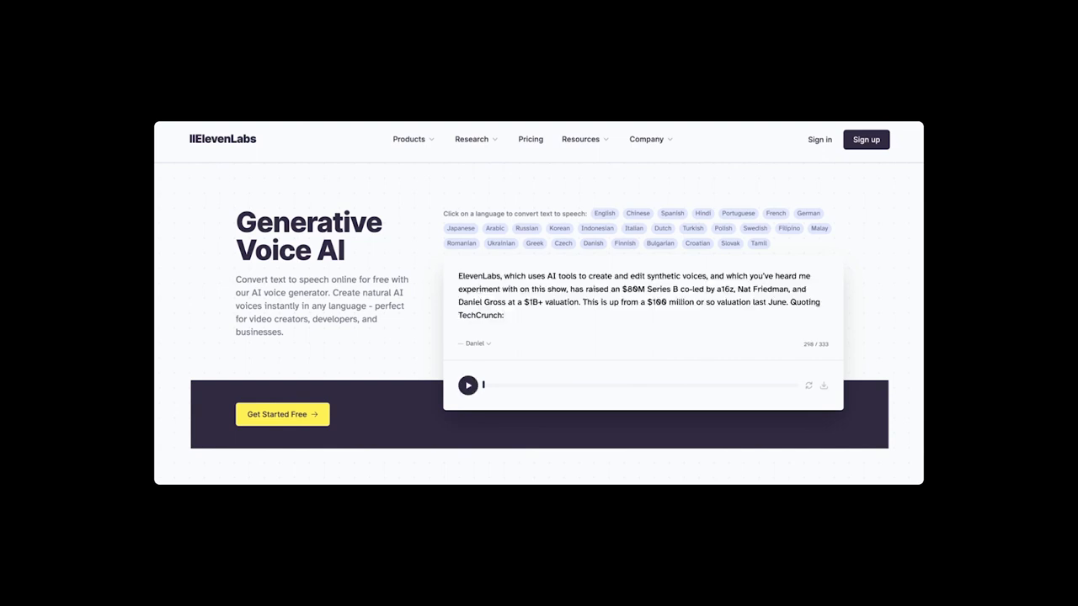
- Play the sample funding-news passage in the Daniel voice in the text-to-speech demo
{"action": "left_click", "coordinate": [467, 385]}
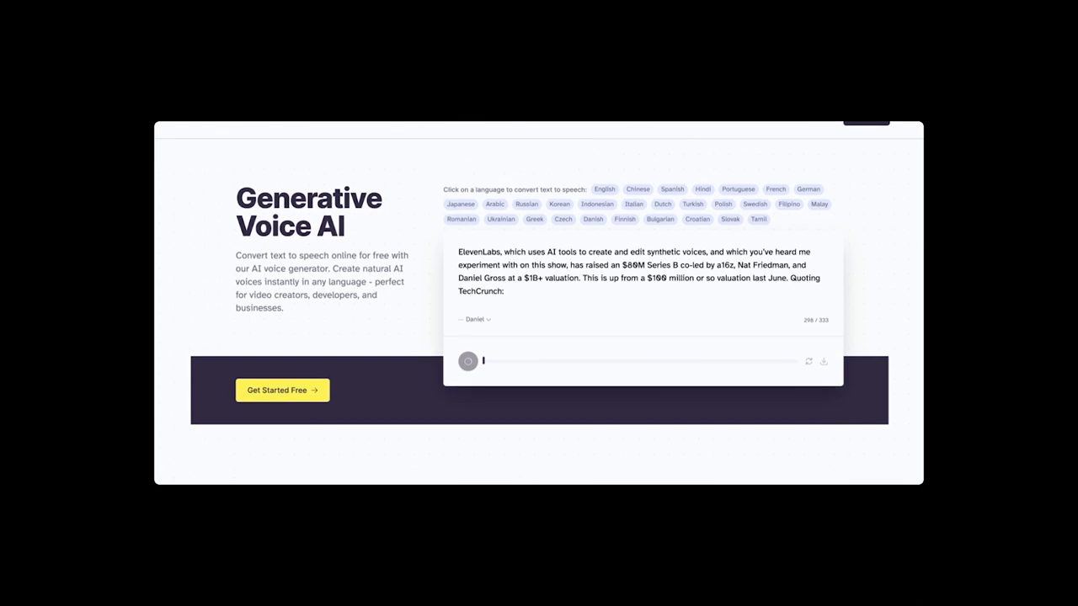
{"action": "scroll", "scroll_direction": "down", "scroll_amount": 3}
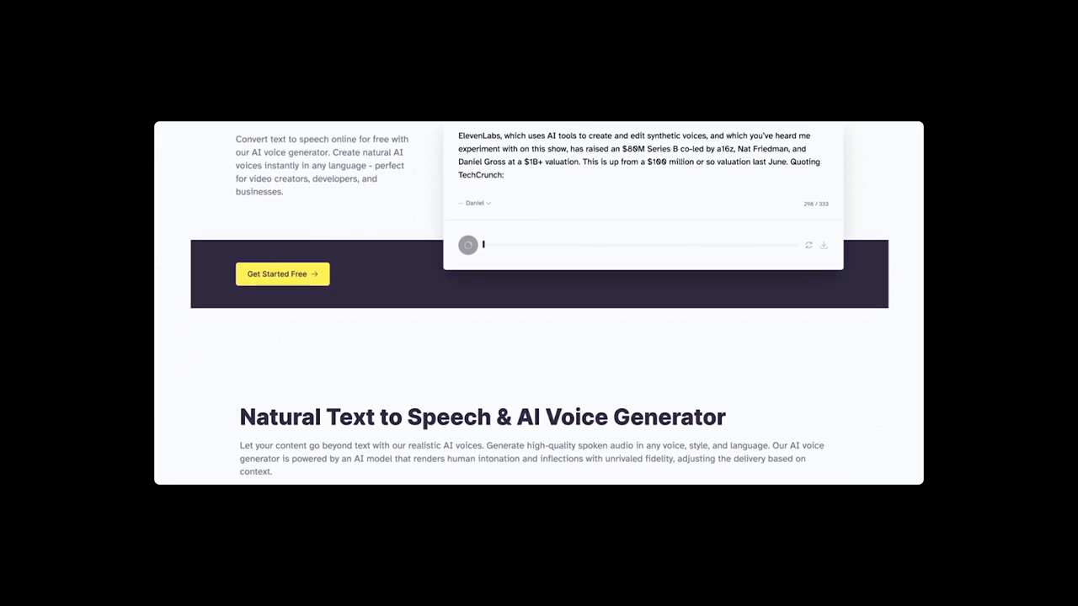
{"action": "scroll", "scroll_direction": "down", "scroll_amount": 3}
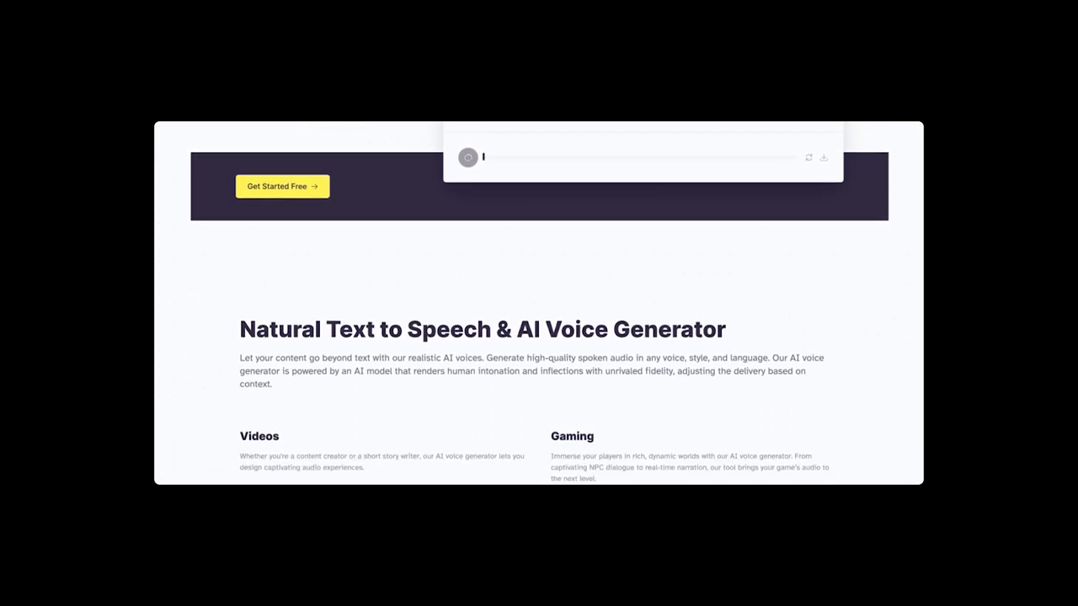
{"action": "scroll", "scroll_direction": "down", "scroll_amount": 3}
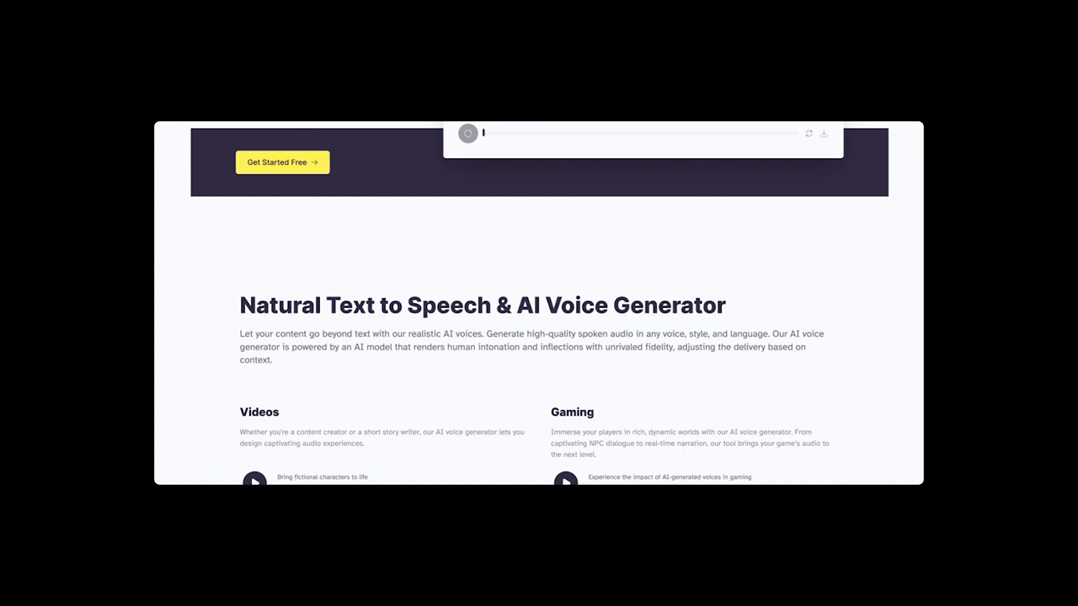
{"action": "left_click", "coordinate": [468, 133]}
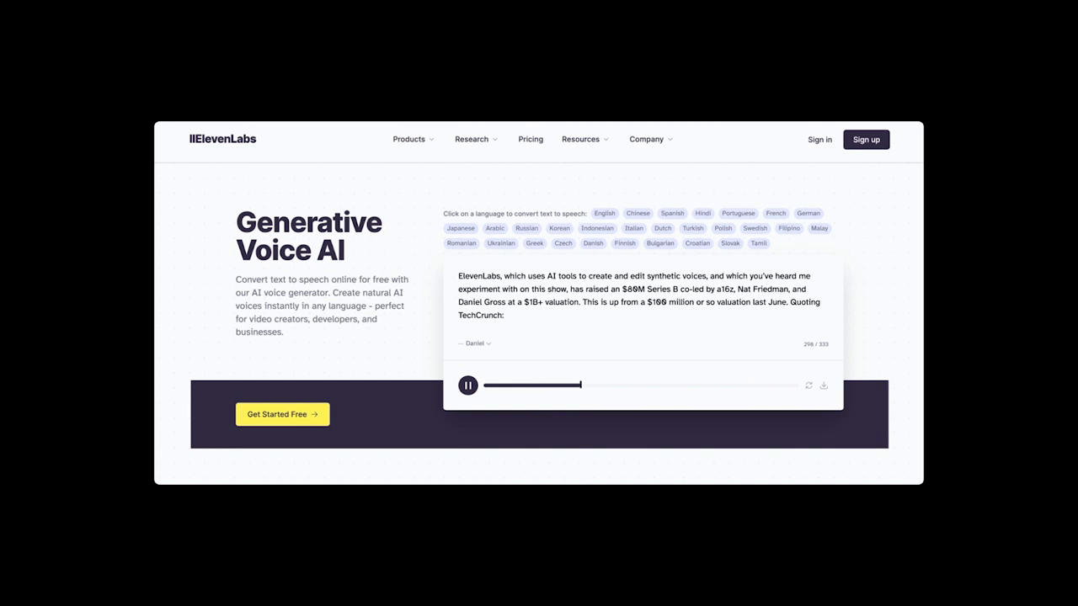
- Scroll down to the dark Text to Speech section with Nicole, Fin and Grace voices
{"action": "scroll", "scroll_direction": "down", "scroll_amount": 3}
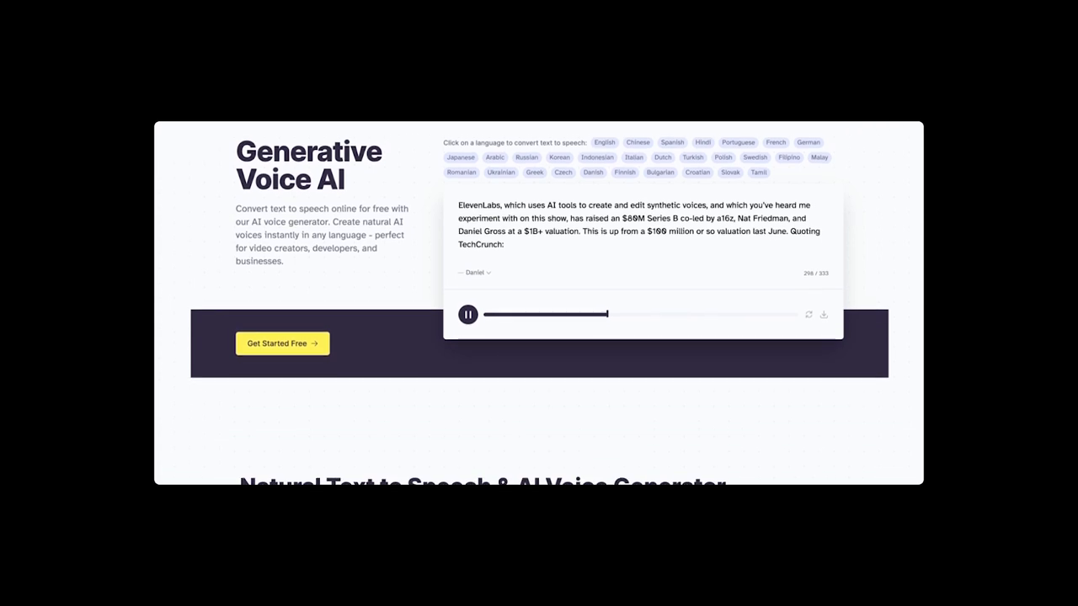
{"action": "scroll", "scroll_direction": "down", "scroll_amount": 3}
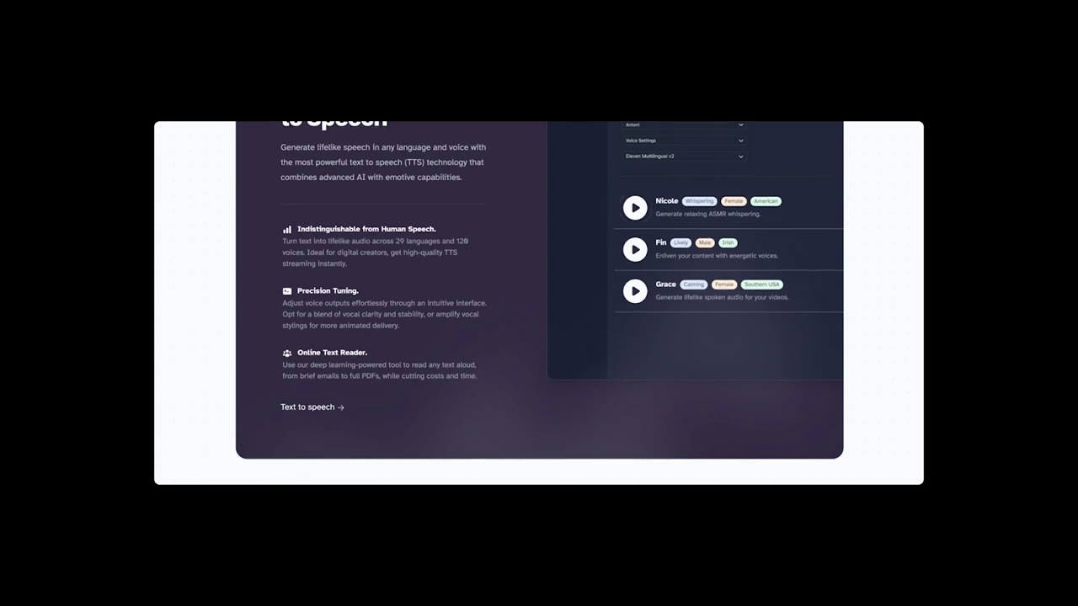
- Scroll through the Videos, Gaming, Audiobooks and AI Chatbots grid to the Projects demo
{"action": "scroll", "scroll_direction": "down", "scroll_amount": 3}
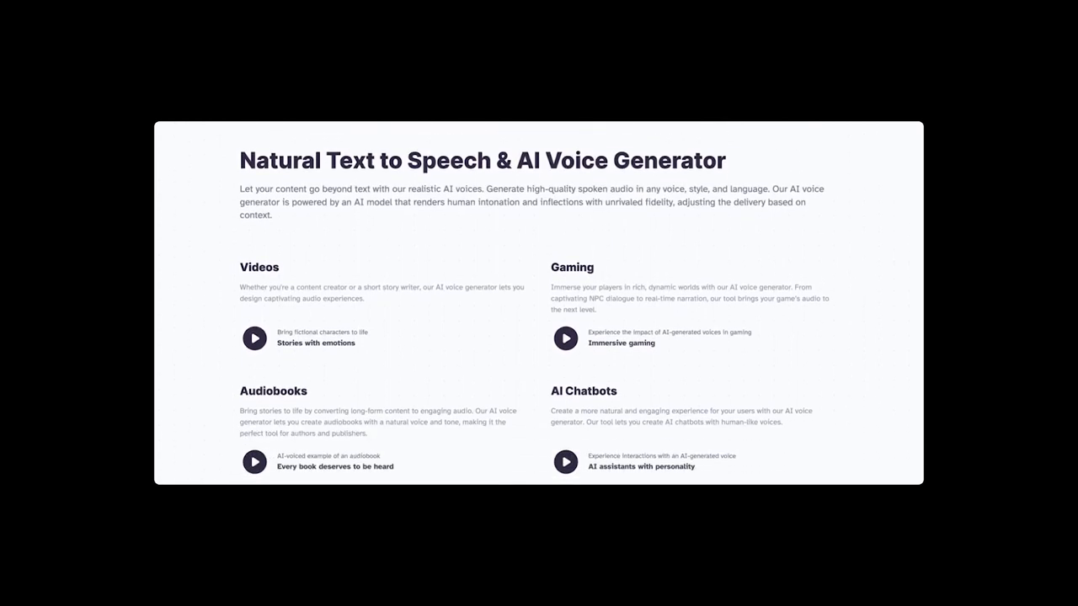
{"action": "scroll", "scroll_direction": "down", "scroll_amount": 3}
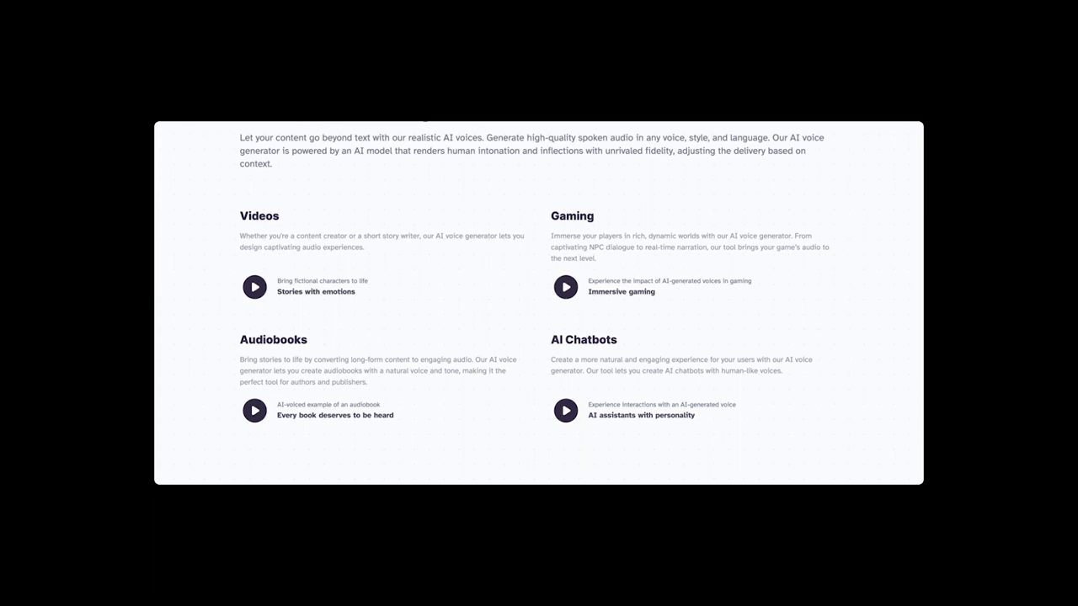
{"action": "scroll", "scroll_direction": "down", "scroll_amount": 3}
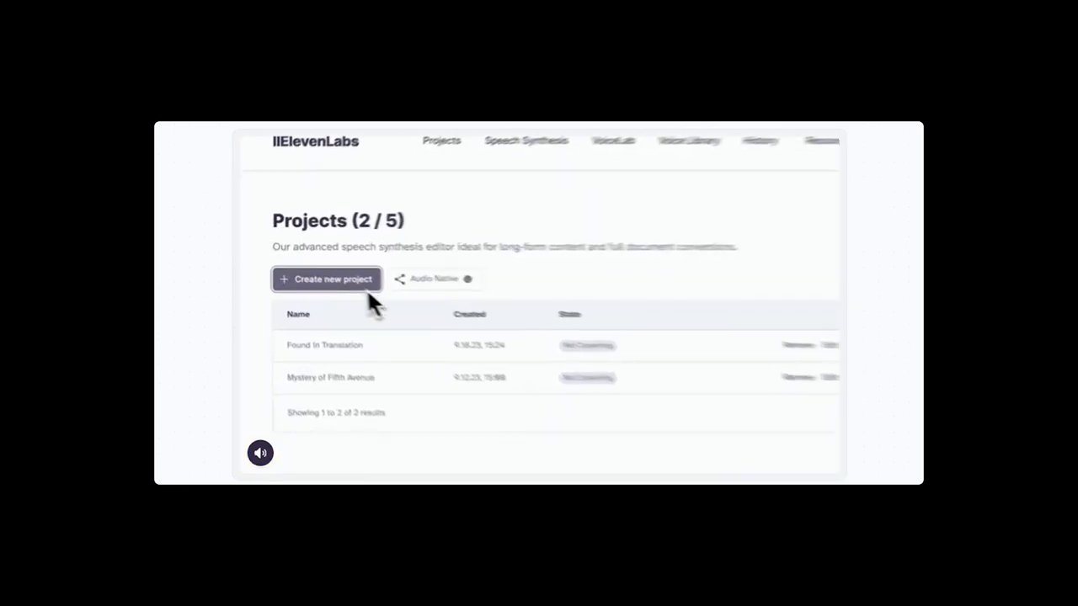
- Watch the 'By Chance' PDF project demo, then reach the 'Powered by cutting-edge research' section
{"action": "left_click", "coordinate": [327, 279]}
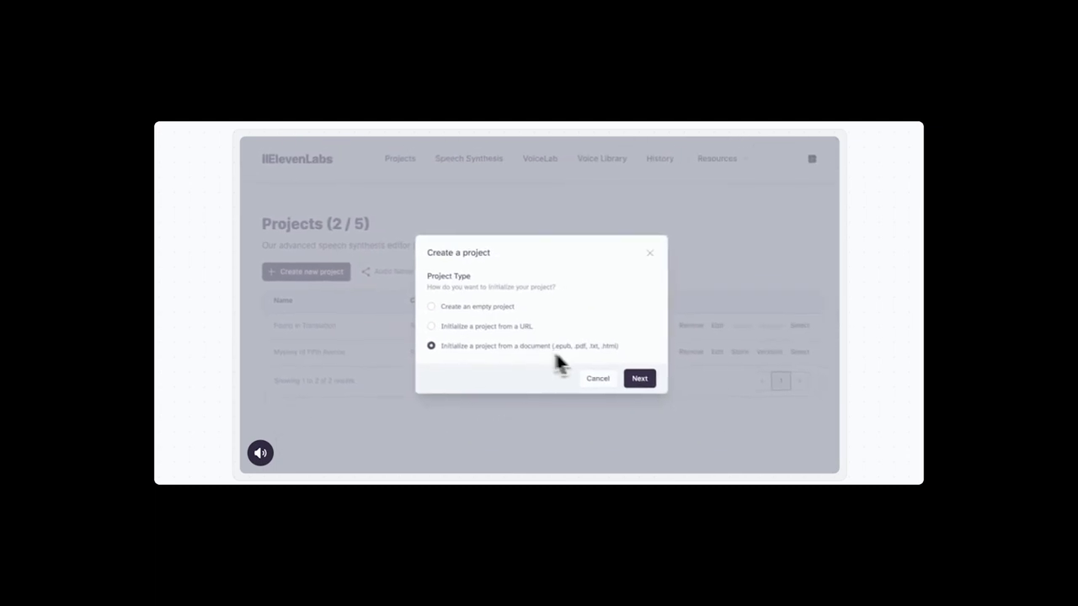
{"action": "left_click", "coordinate": [640, 379]}
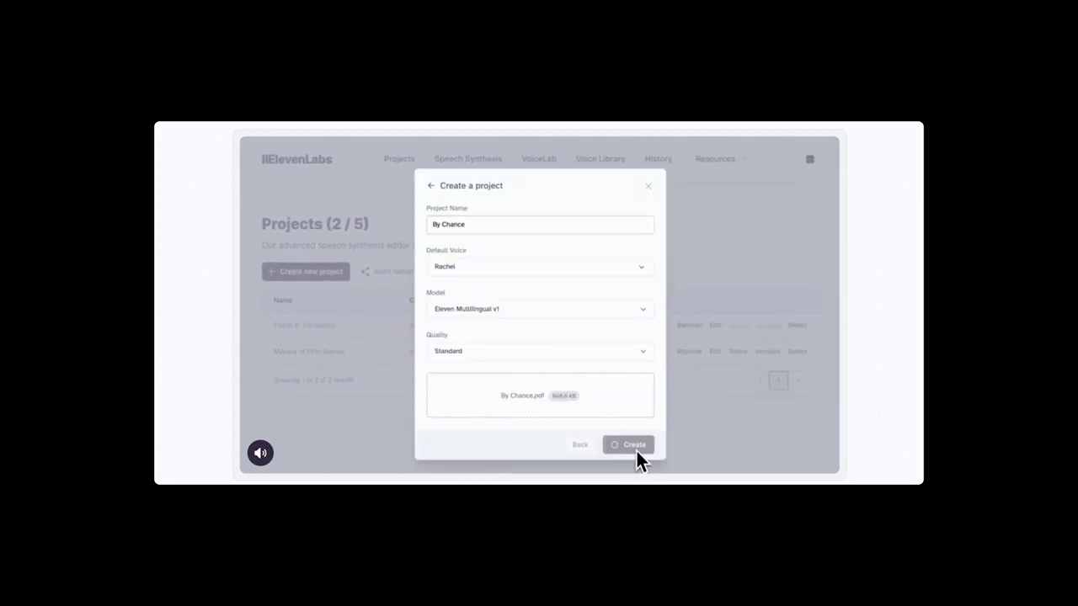
{"action": "left_click", "coordinate": [633, 445]}
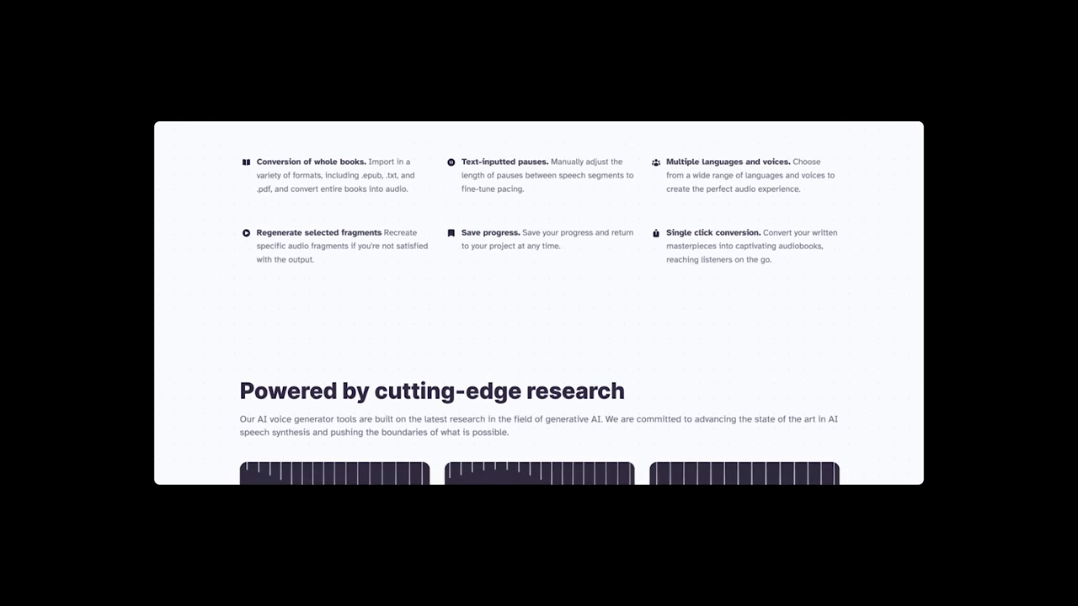
{"action": "scroll", "scroll_direction": "down", "scroll_amount": 3}
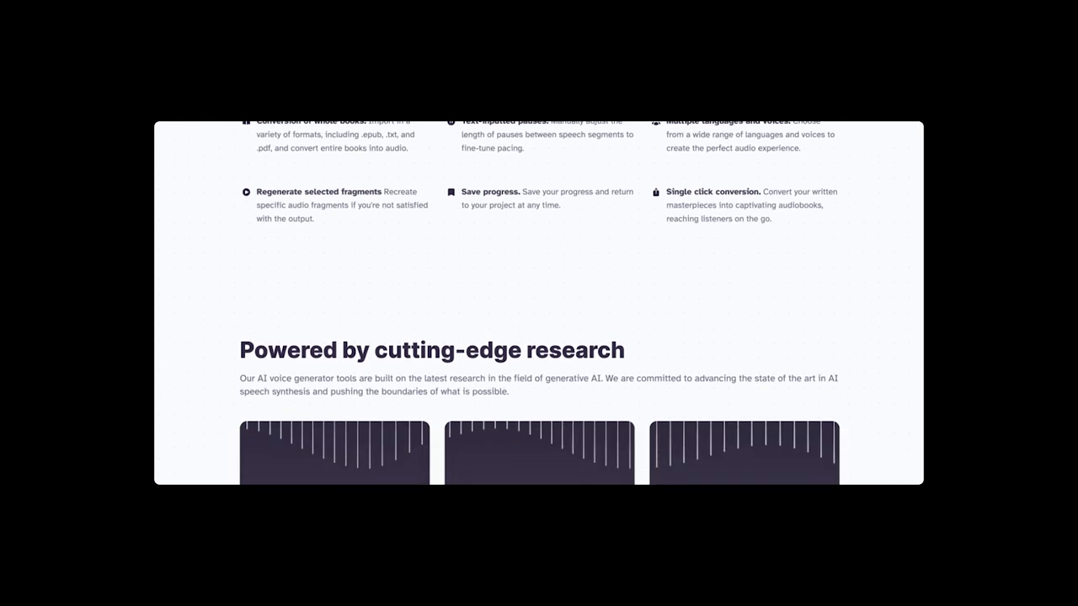